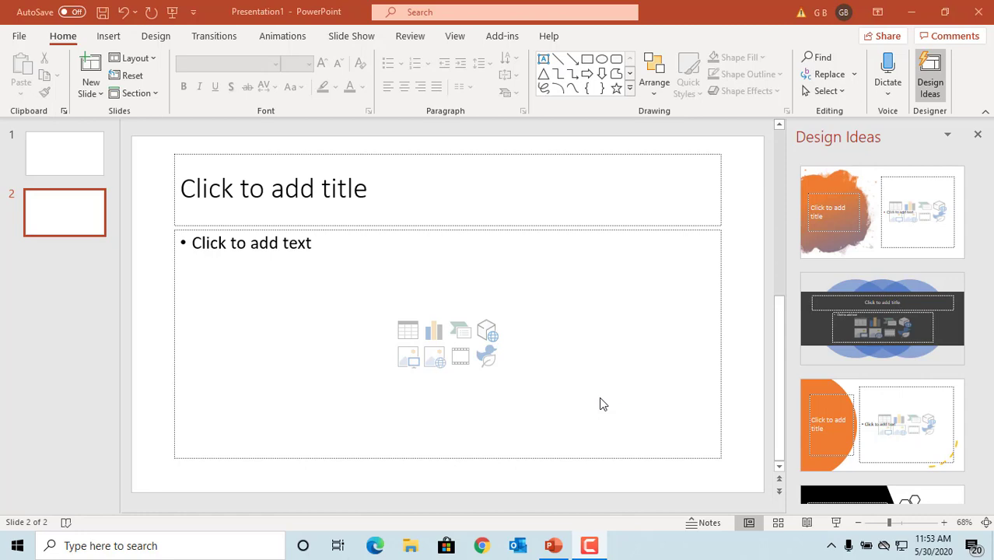
mouse_move(540, 382)
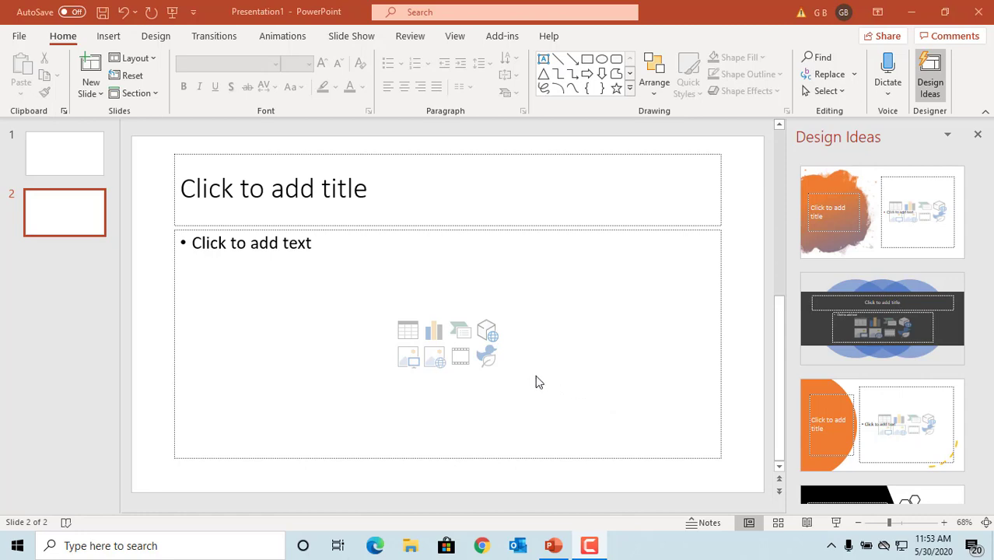
mouse_move(108, 36)
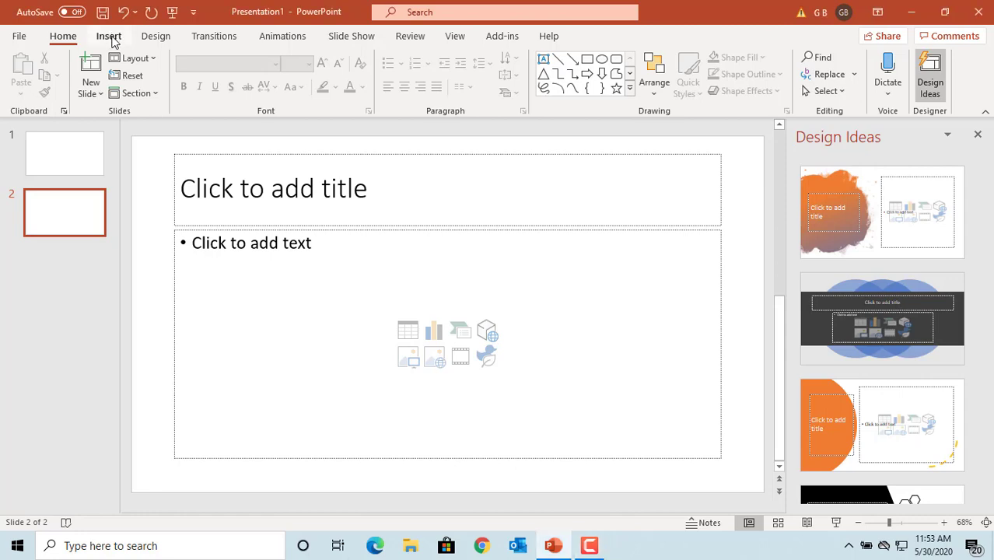
Show the Insert ribbon features while the blank slide 2 is active
left_click(109, 36)
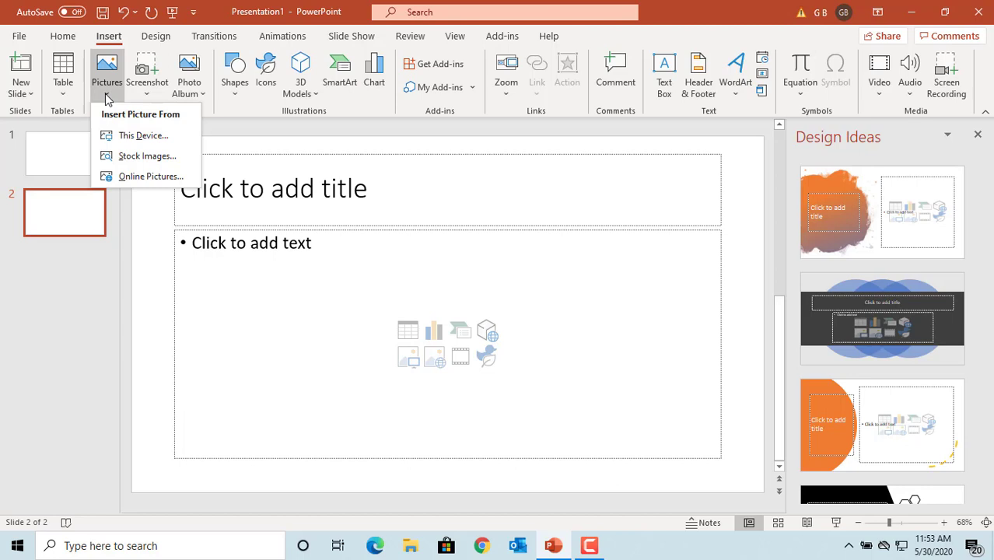
mouse_move(147, 156)
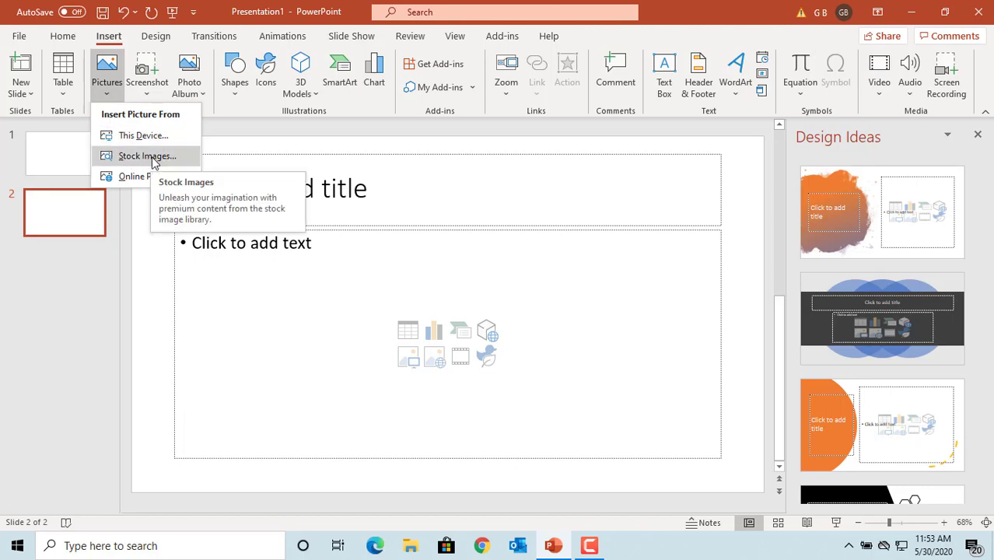
Insert the stock photo of a sailboat on calm blue water onto slide 2
left_click(146, 155)
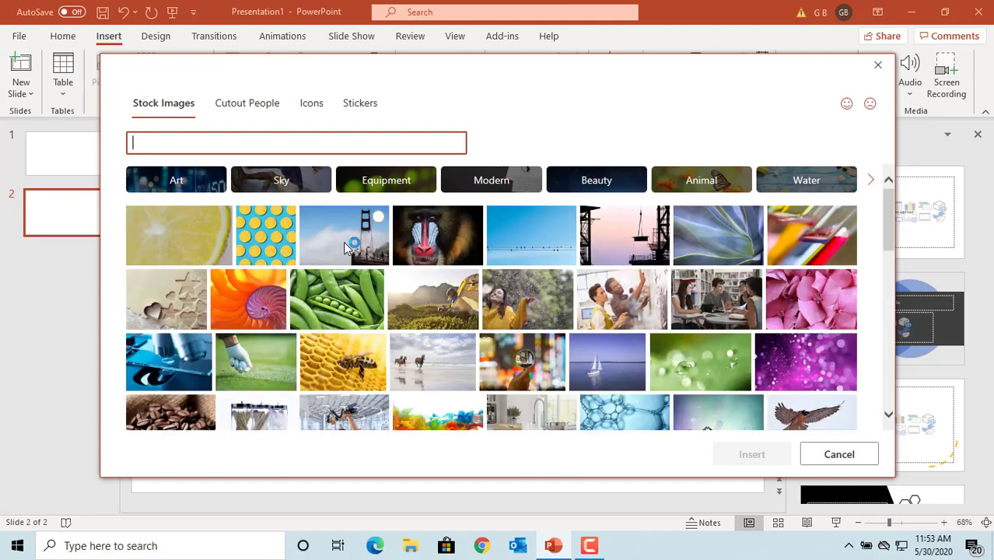
mouse_move(606, 369)
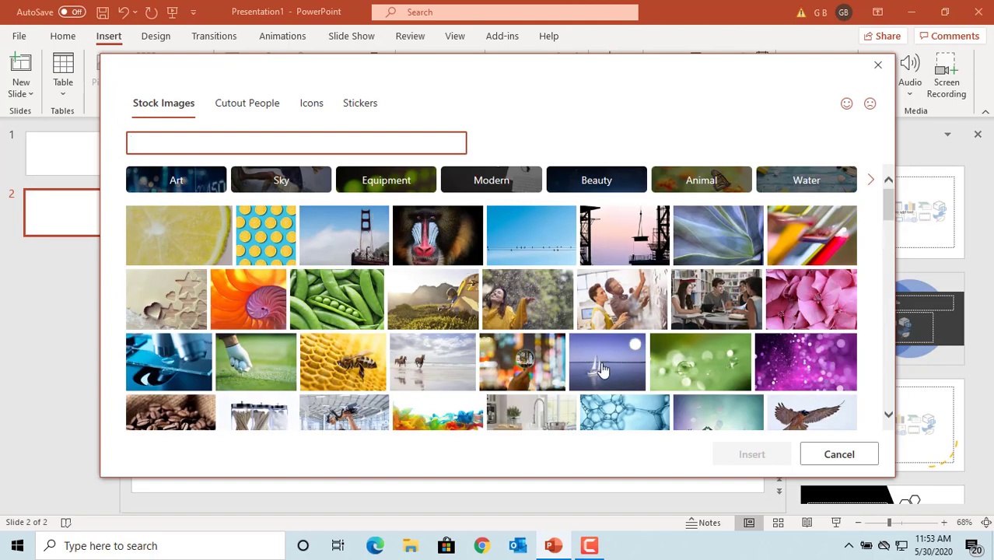
left_click(608, 362)
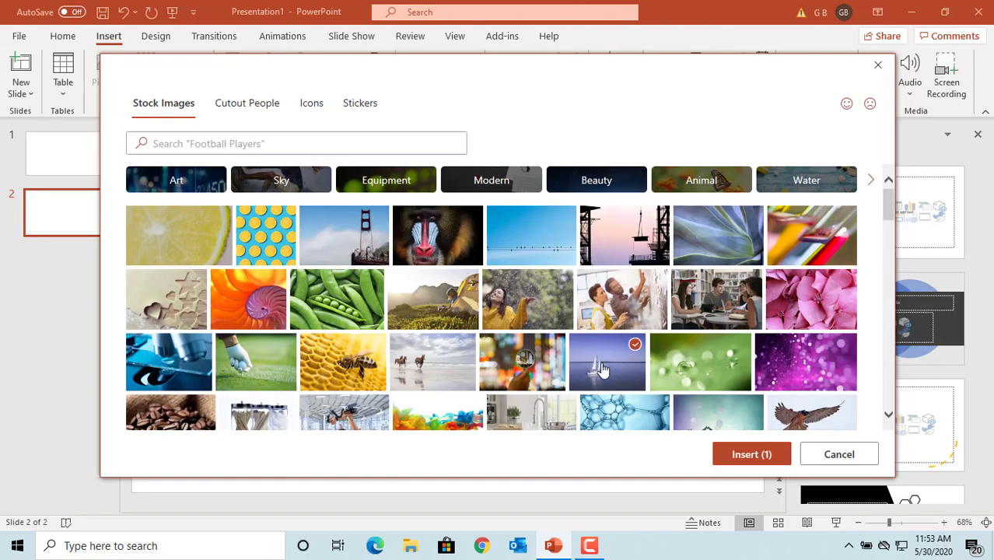
mouse_move(752, 454)
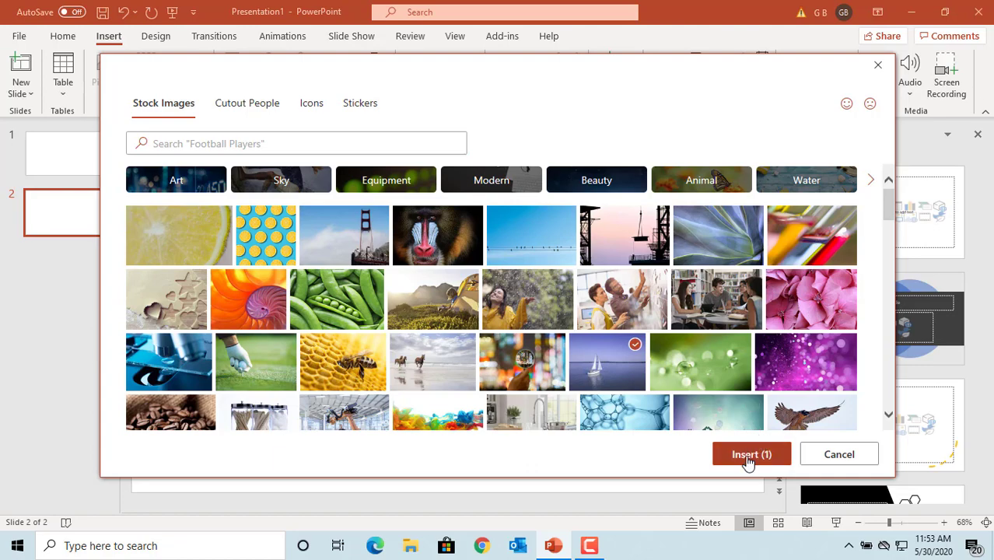
left_click(752, 455)
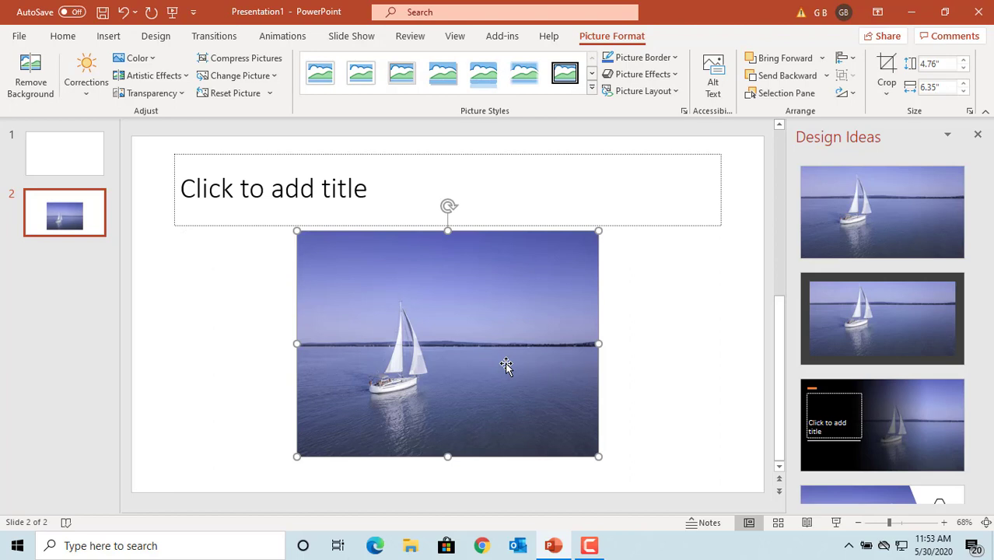
mouse_move(491, 300)
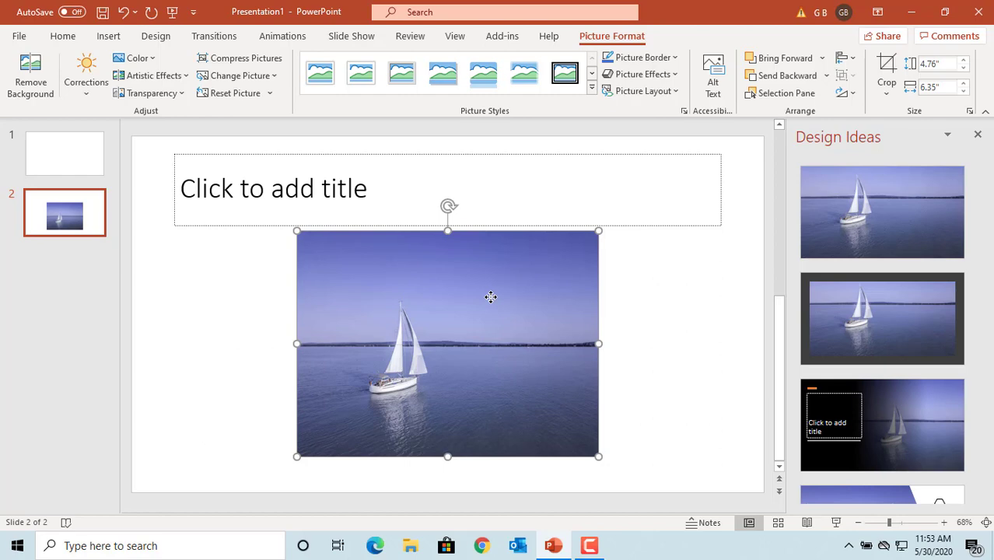
mouse_move(593, 45)
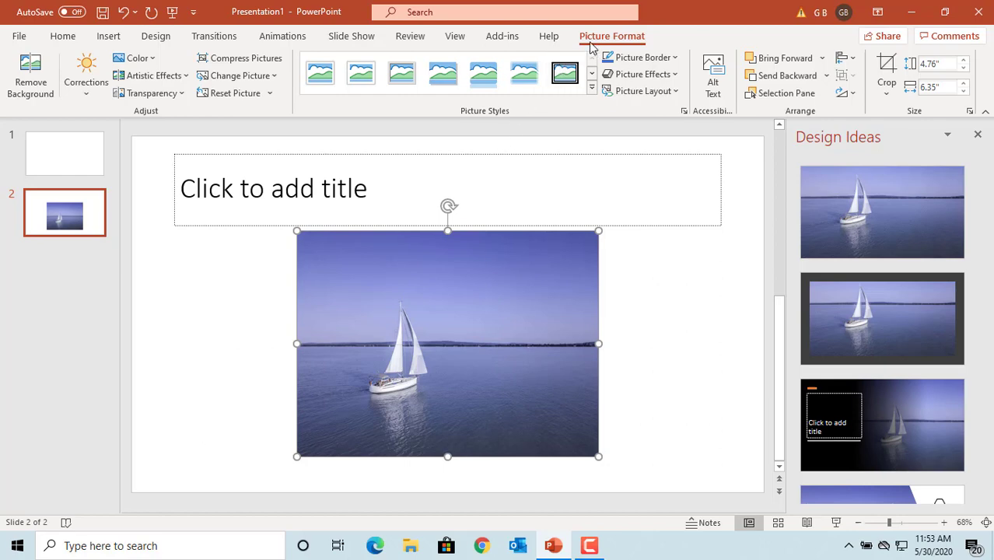
mouse_move(696, 40)
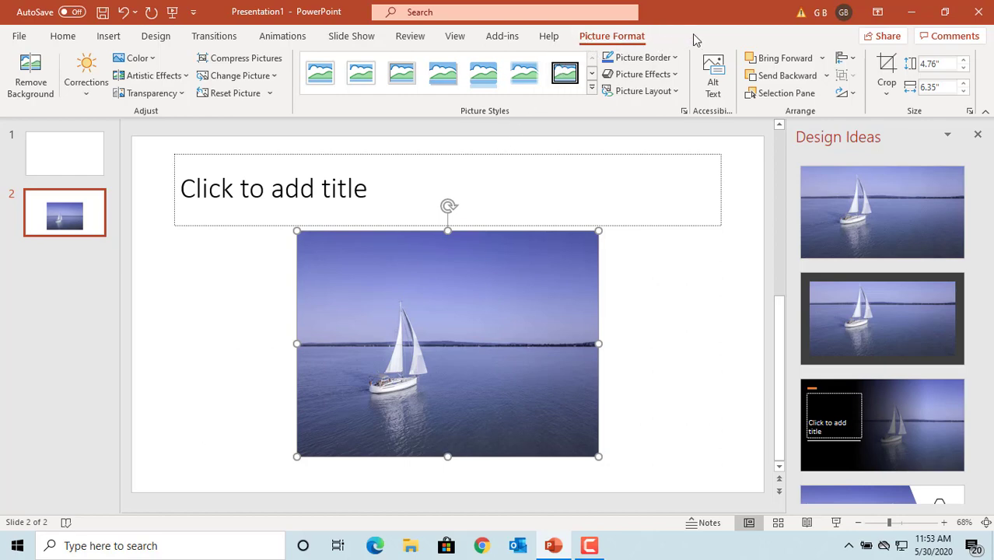
mouse_move(887, 66)
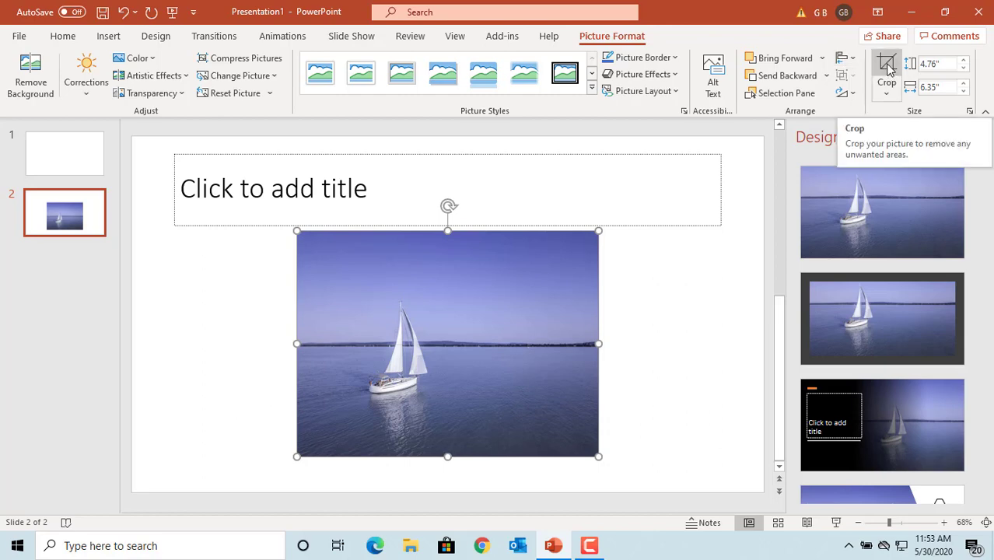
Enter crop mode on the sailboat picture
left_click(886, 70)
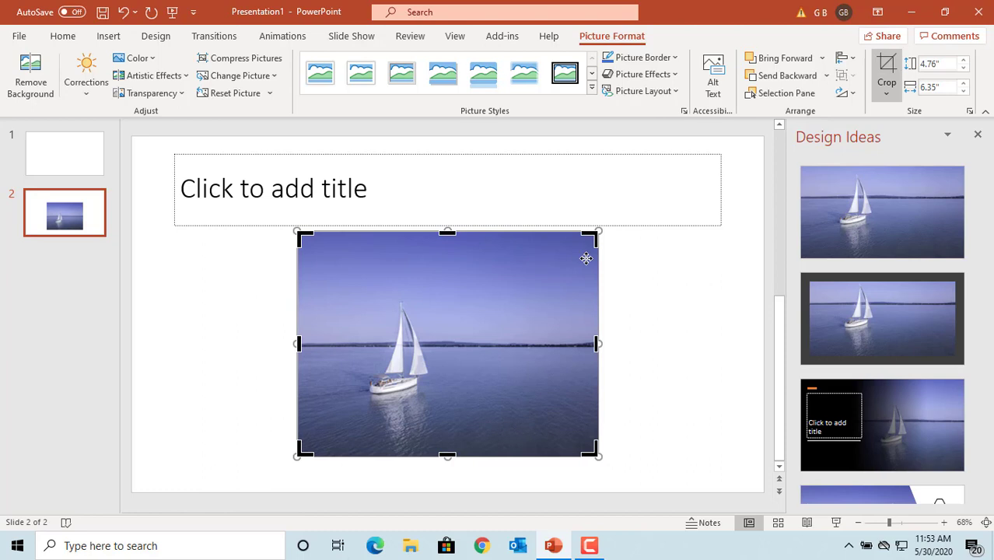
mouse_move(392, 469)
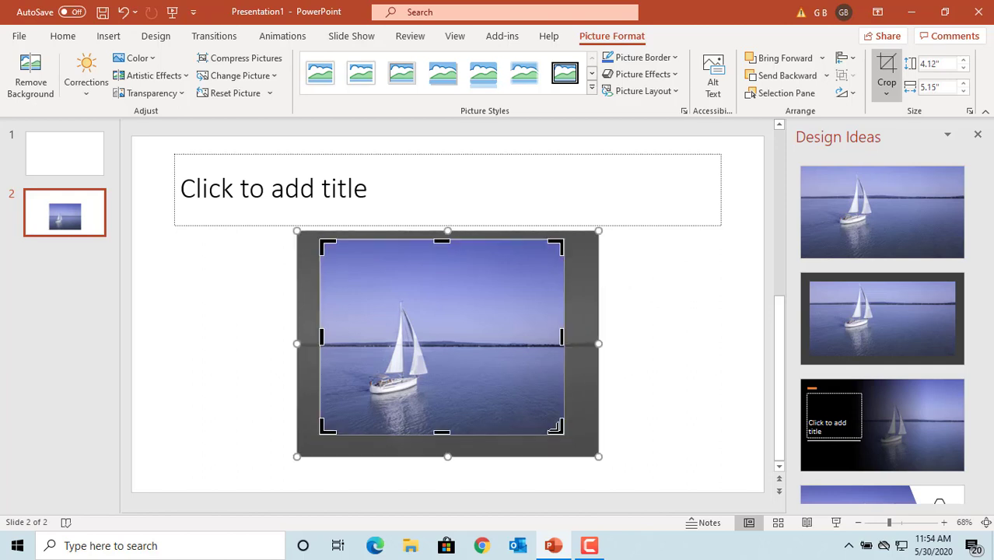
mouse_move(543, 412)
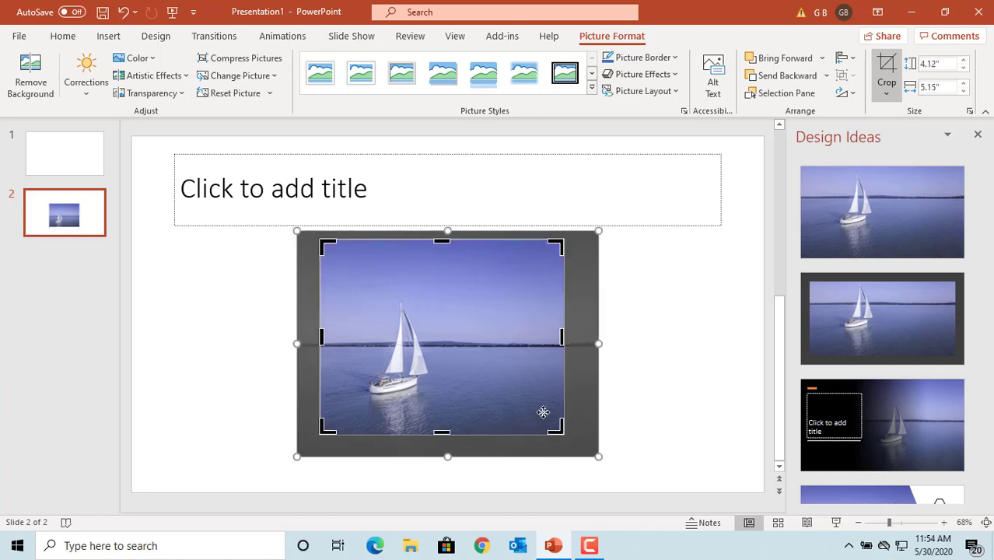
mouse_move(632, 396)
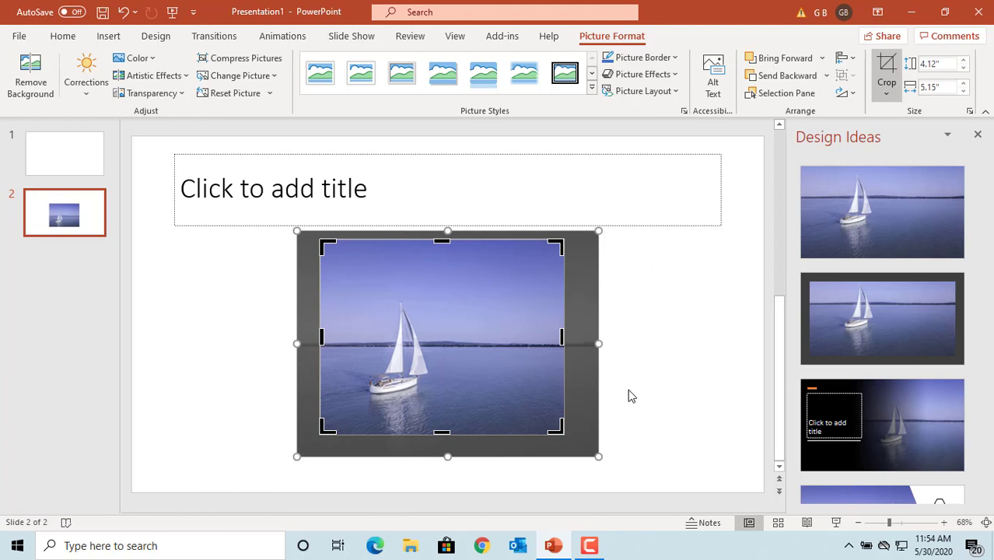
mouse_move(510, 347)
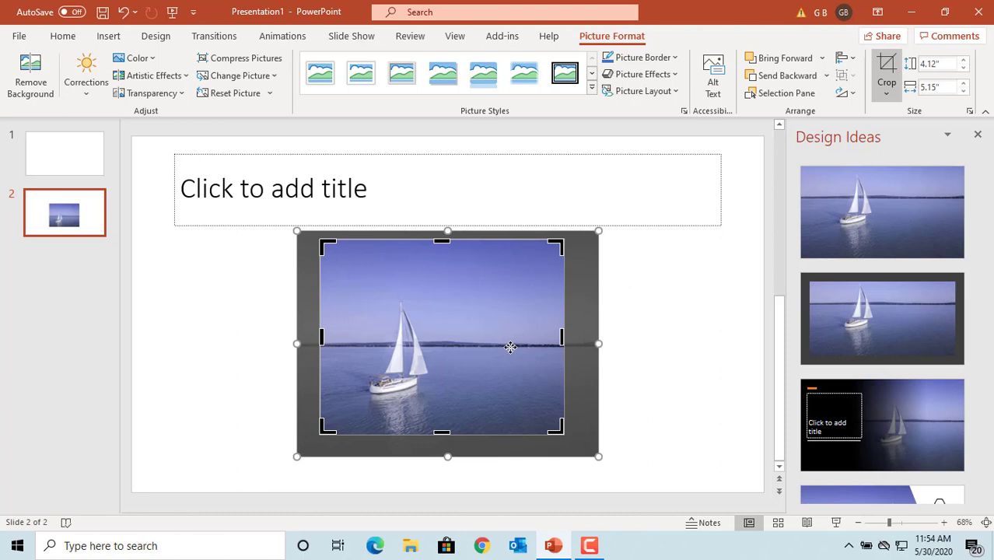
mouse_move(419, 357)
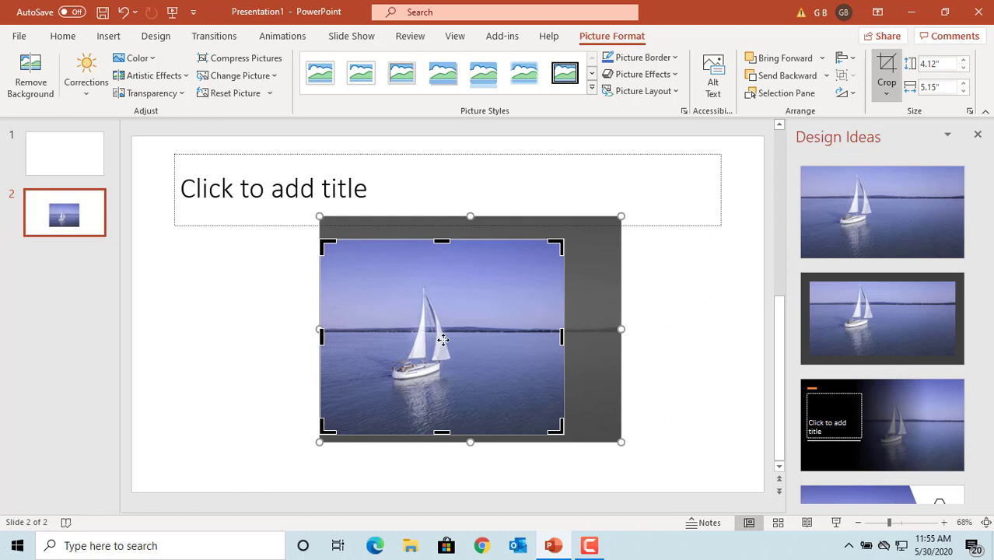
mouse_move(702, 406)
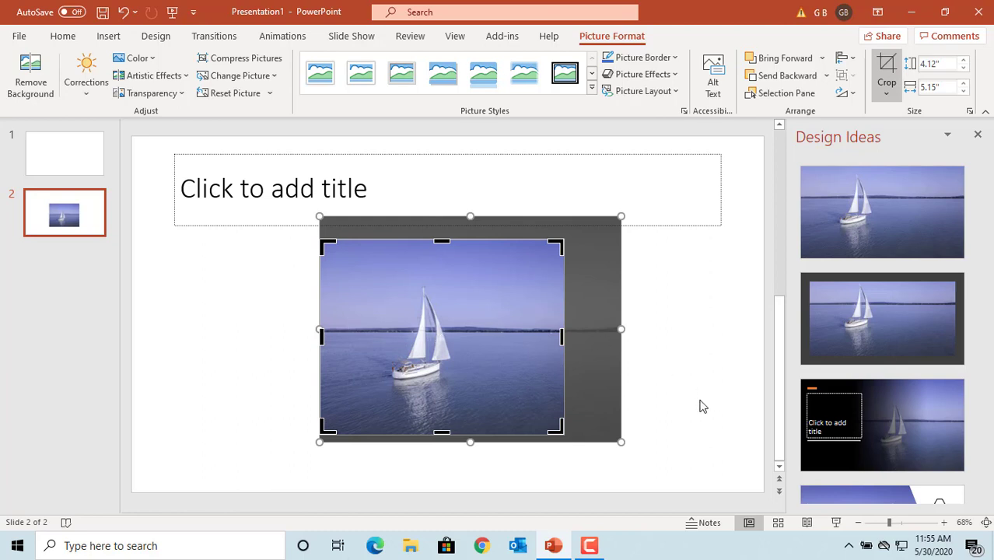
mouse_move(688, 290)
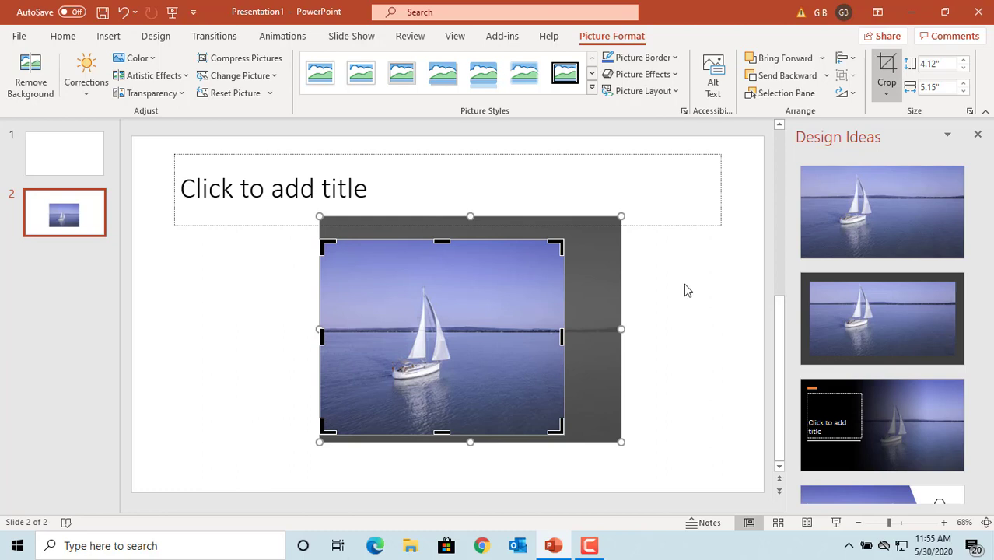
mouse_move(887, 66)
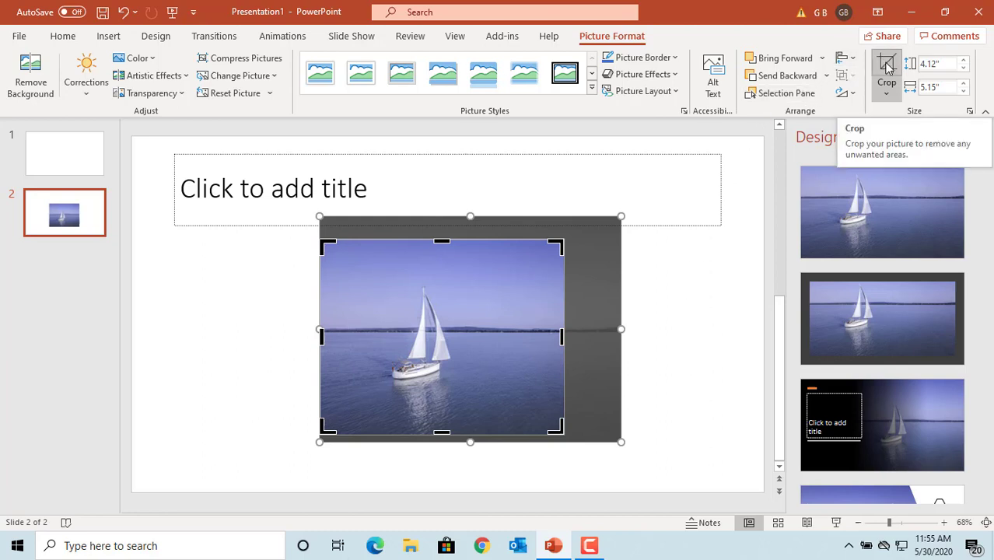
mouse_move(672, 344)
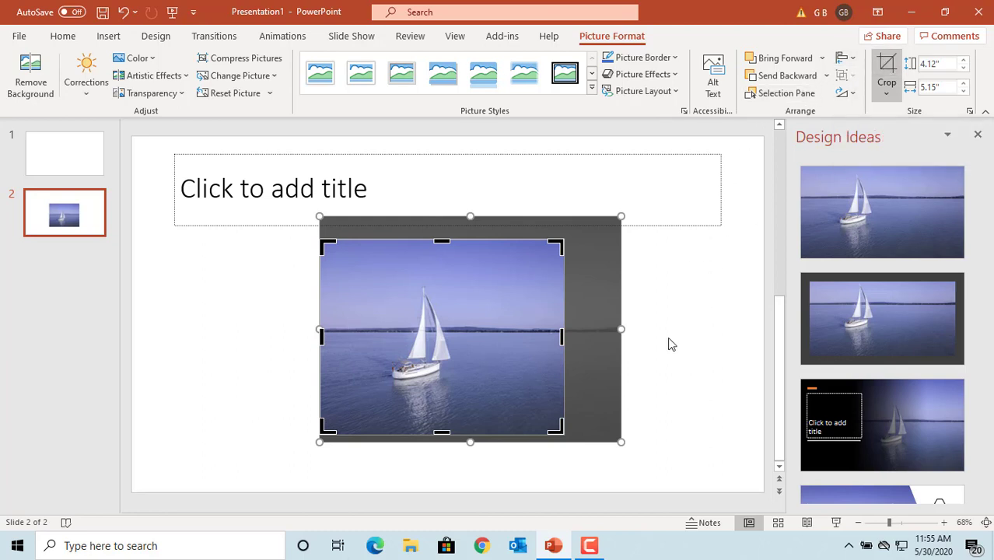
Apply the crop to the sailboat picture and leave crop mode
left_click(887, 70)
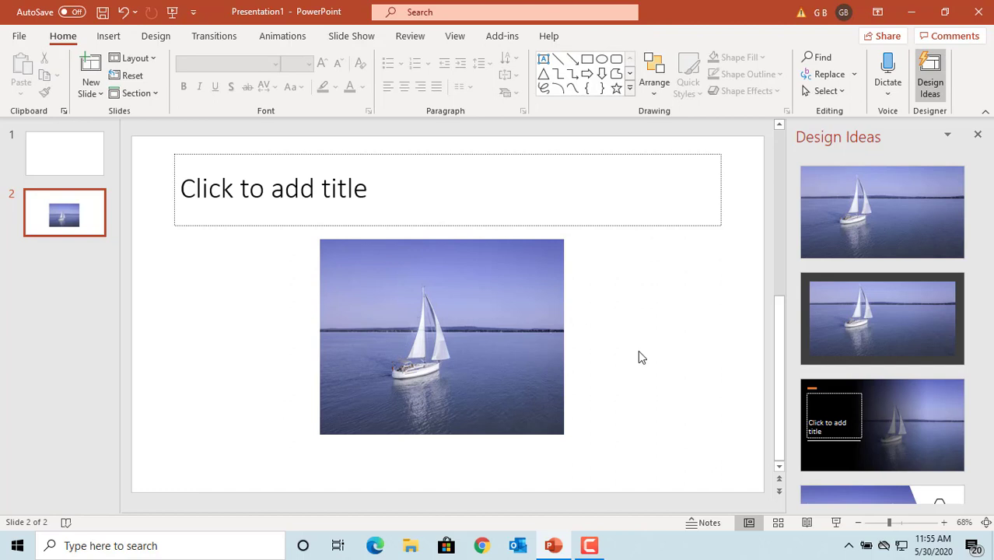
mouse_move(487, 325)
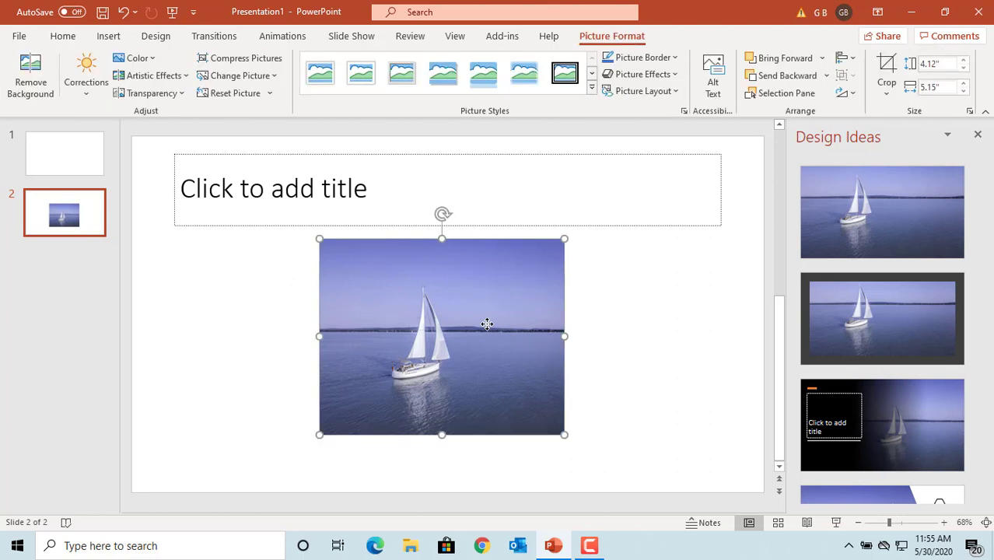
mouse_move(553, 270)
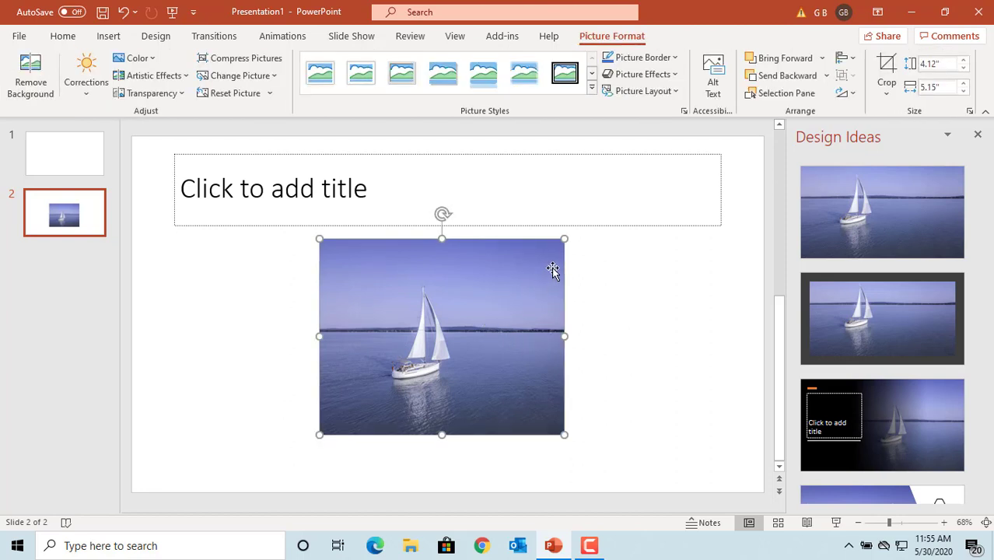
mouse_move(614, 270)
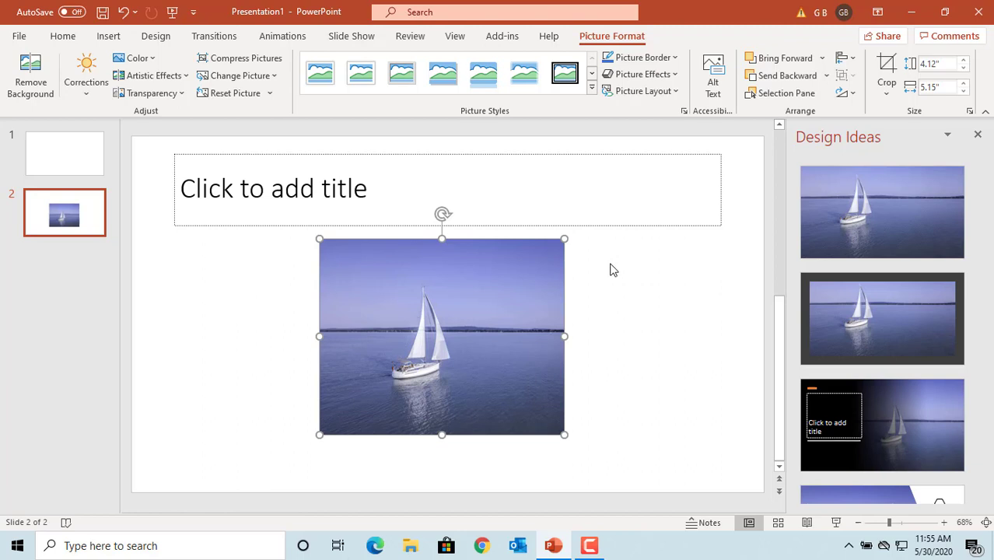
mouse_move(977, 125)
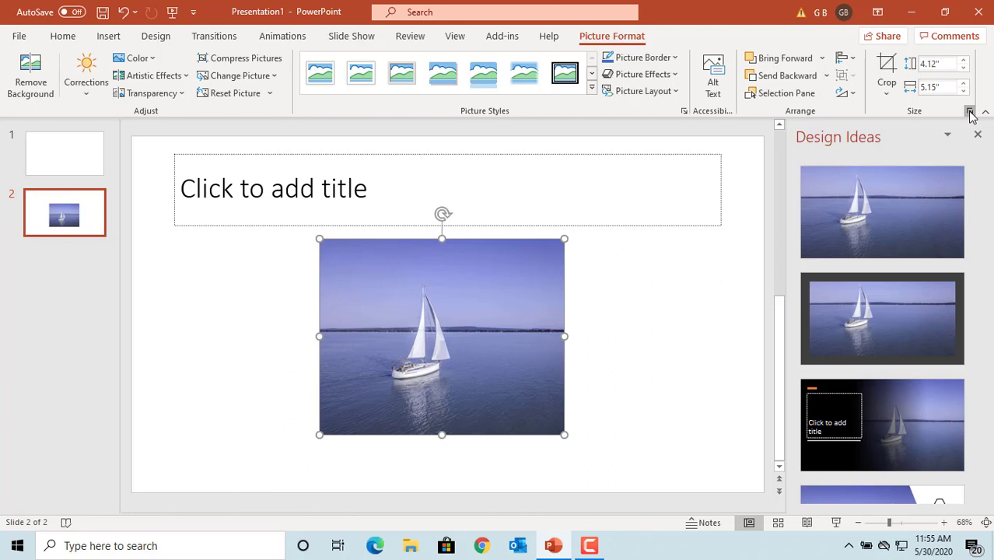
Show the numeric Crop settings in the Format Picture pane for the sailboat photo
left_click(970, 111)
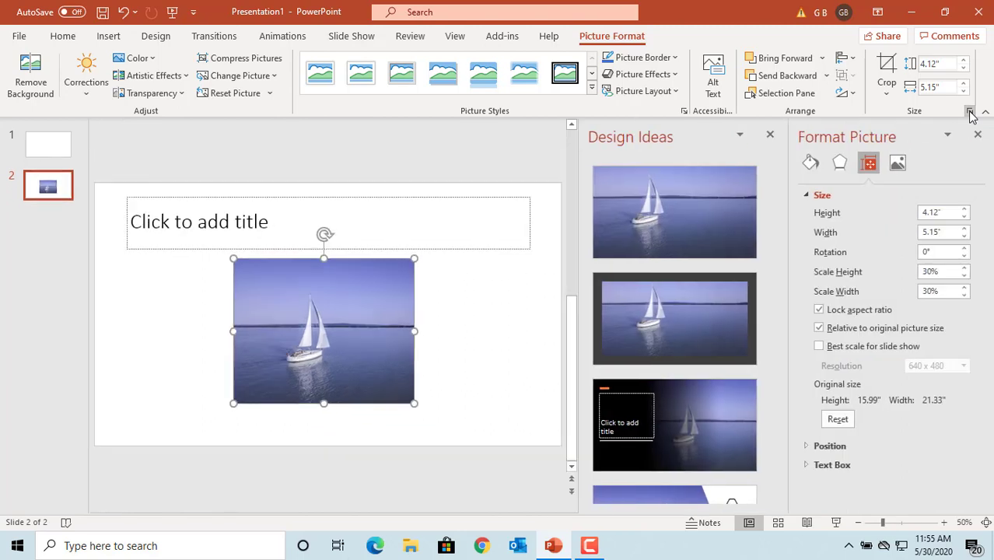
left_click(898, 162)
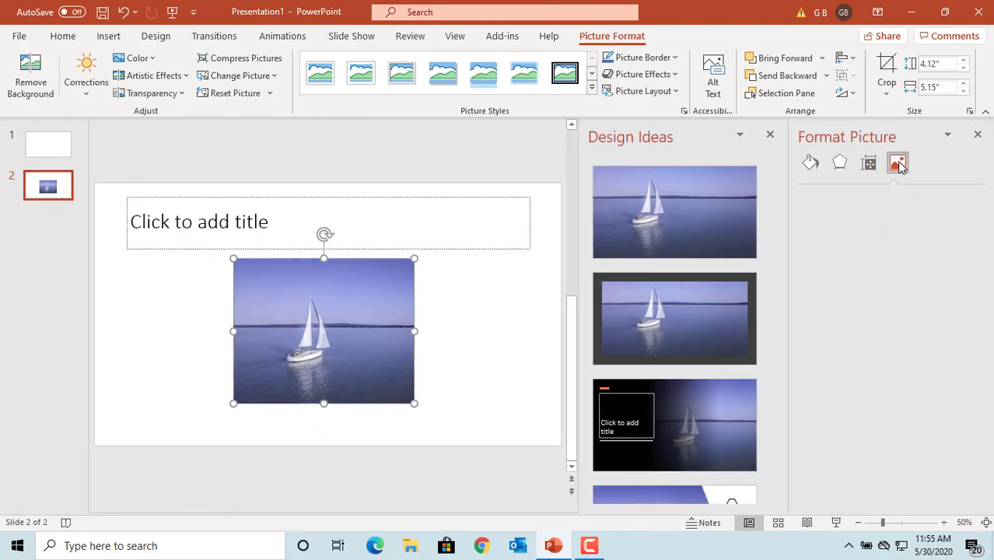
left_click(898, 163)
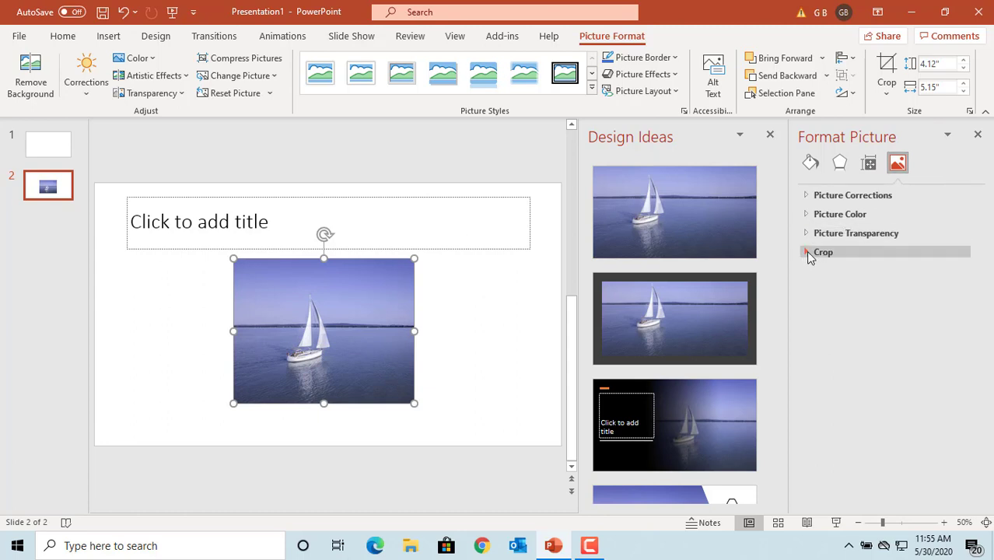
left_click(823, 252)
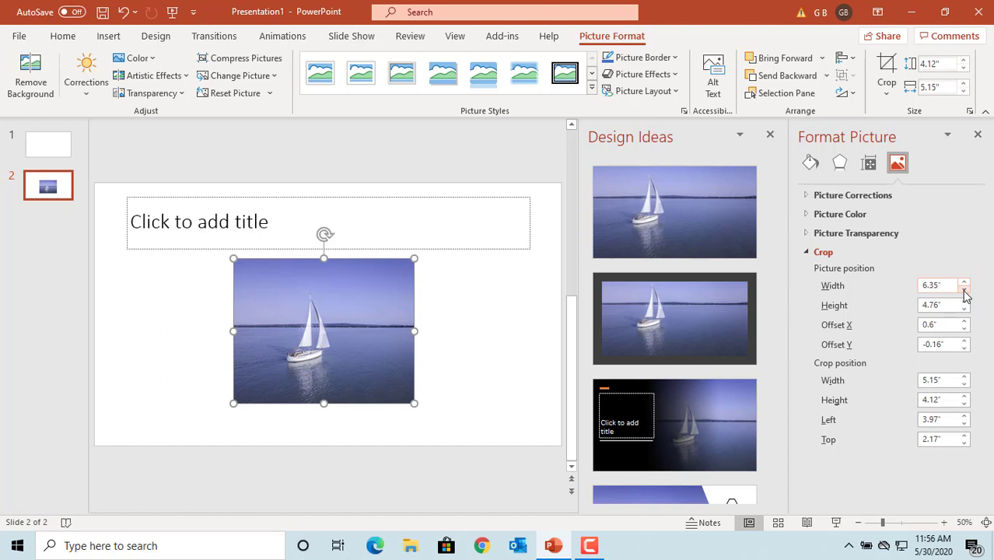
Set picture size 8.4 x 3.9 in, crop frame 6.3 x 3.2 in with top offset 2.5 in
left_click(964, 282)
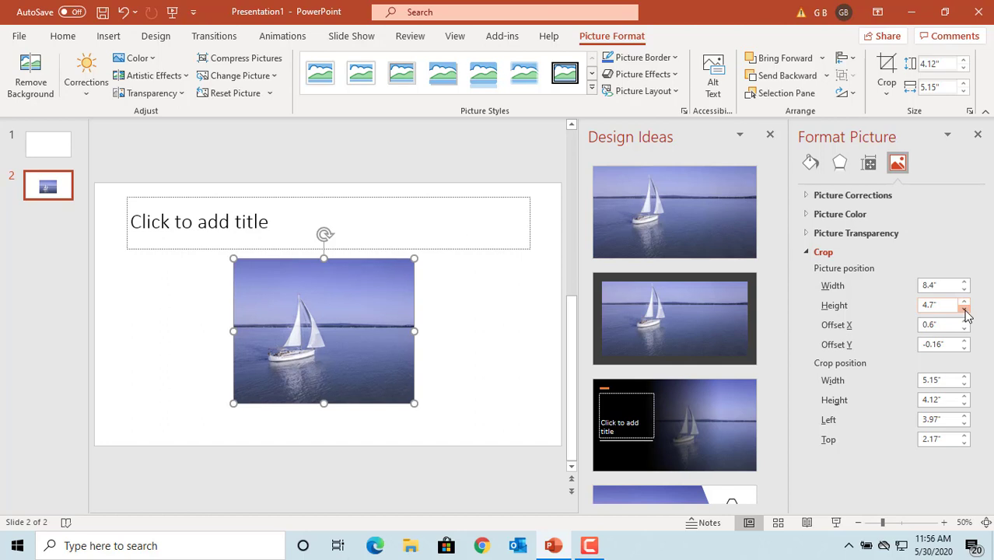
left_click(964, 308)
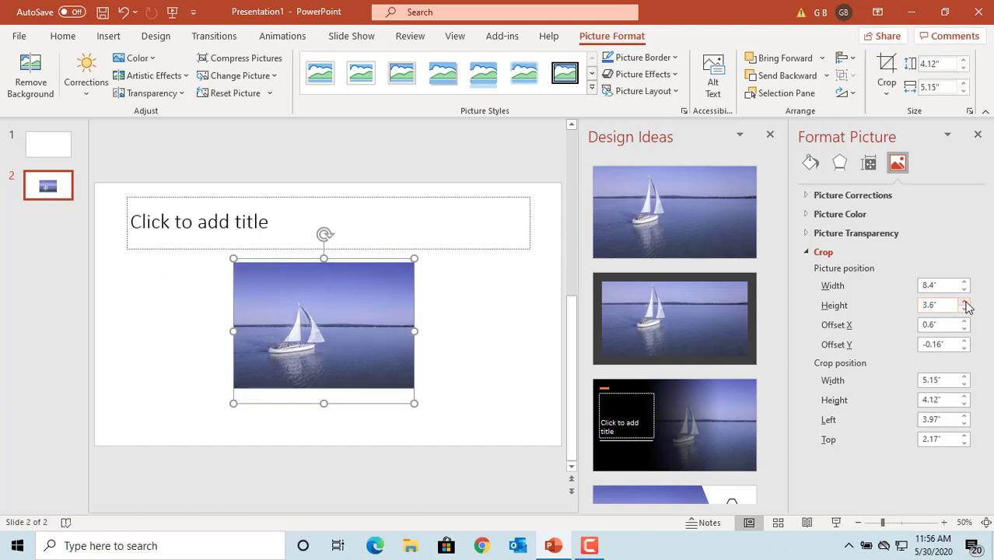
left_click(964, 302)
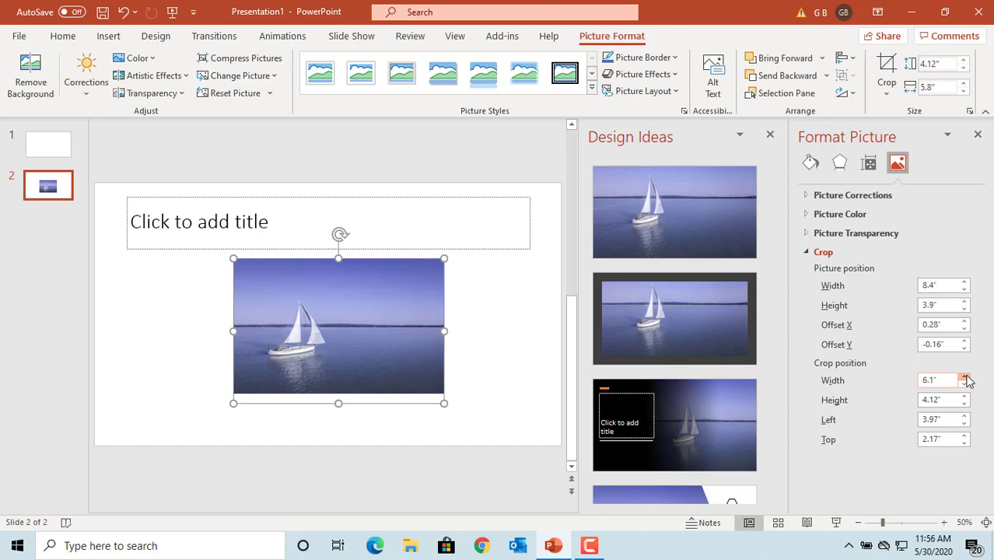
left_click(965, 377)
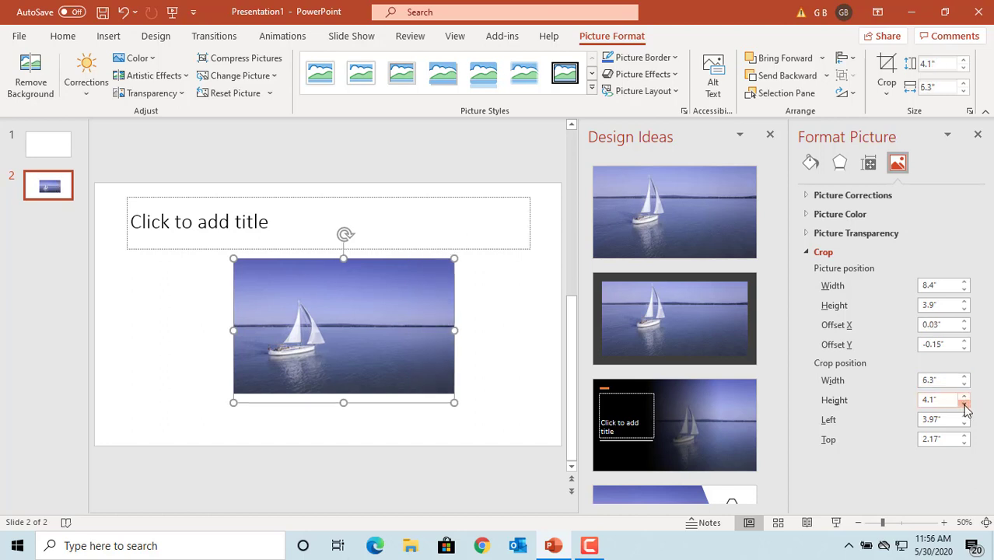
left_click(964, 403)
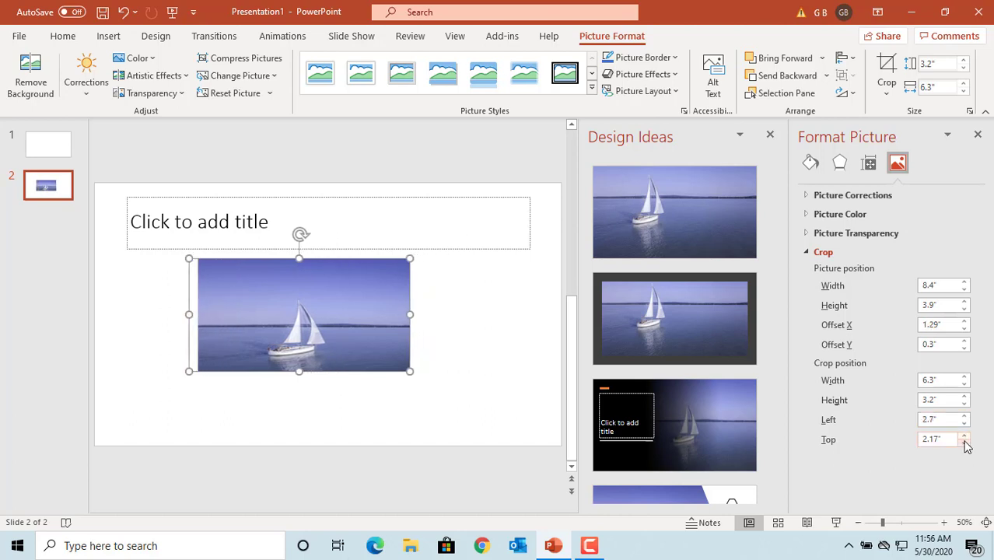
left_click(965, 444)
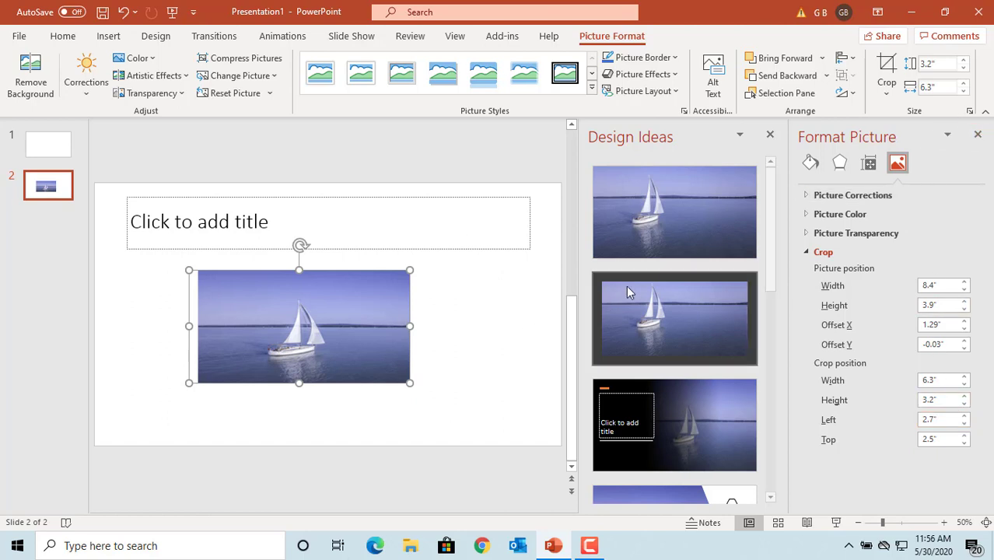
Add a new Title and Content slide as slide 3
left_click(978, 133)
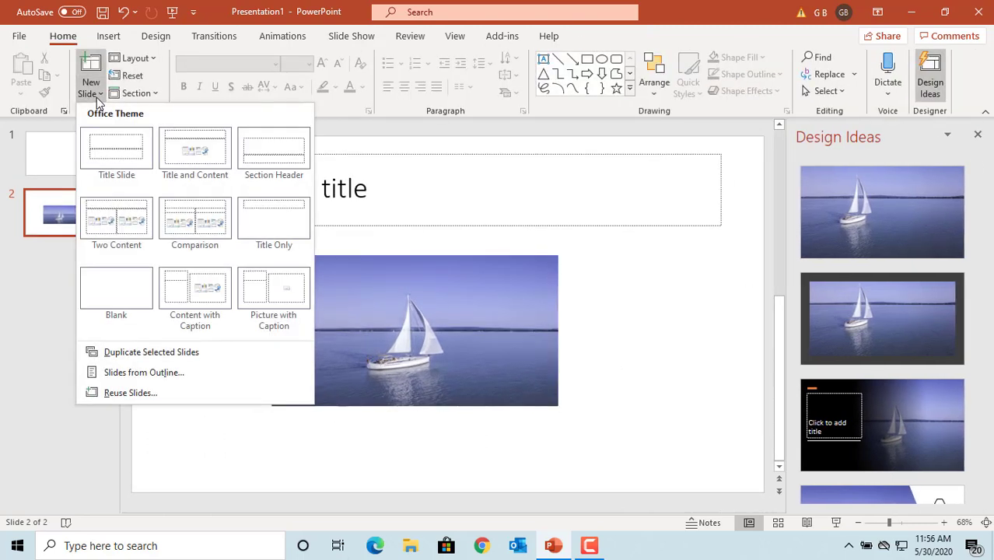
left_click(194, 151)
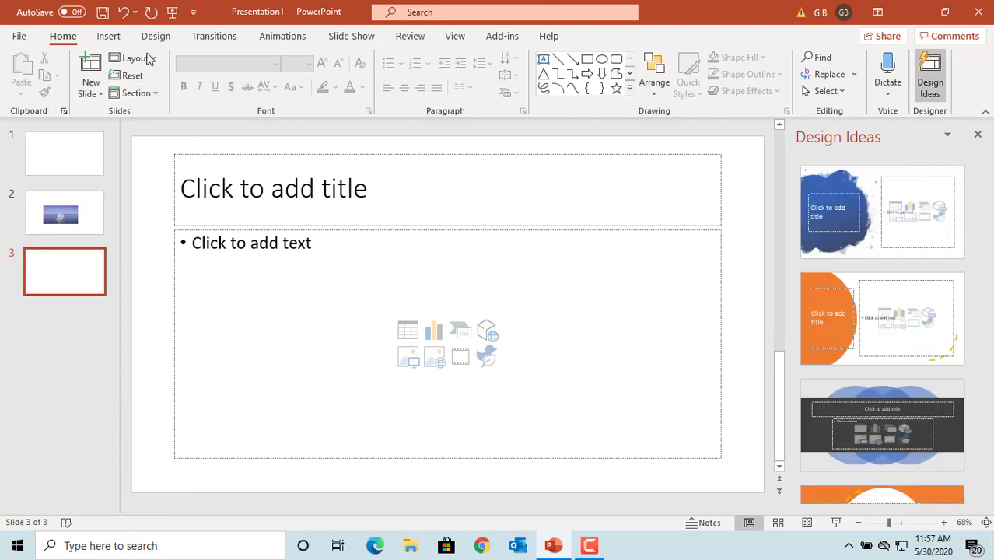
Insert the stock photo of a flying falcon onto slide 3
left_click(108, 36)
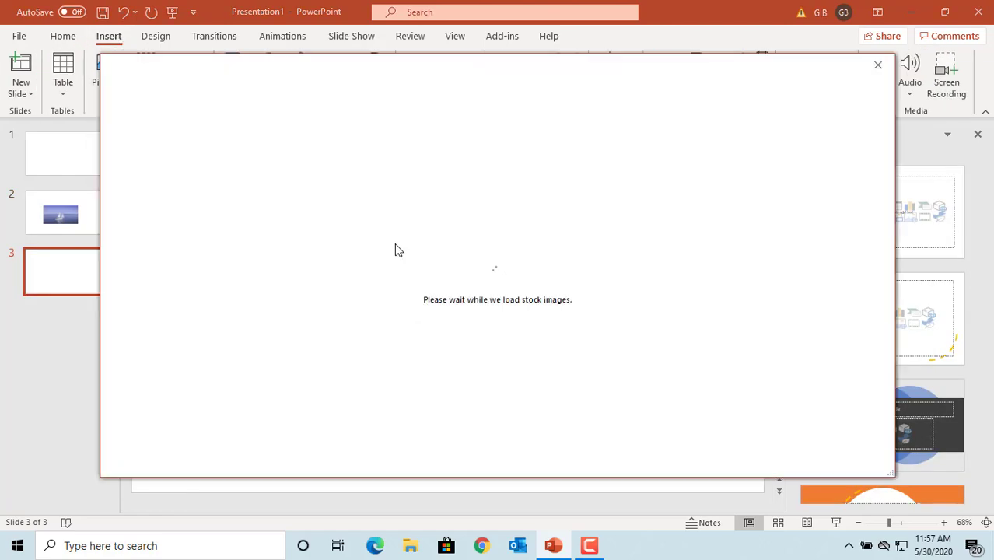
mouse_move(376, 235)
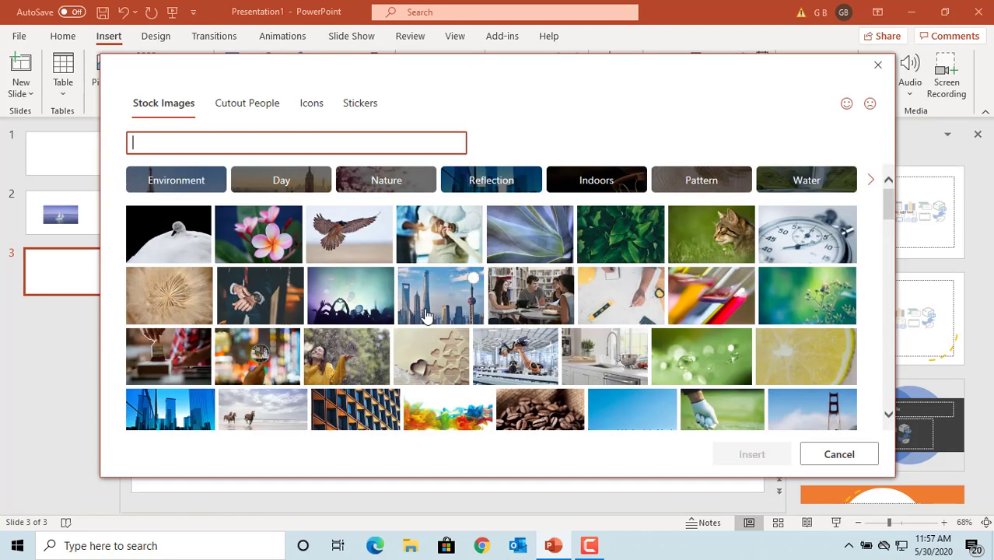
mouse_move(345, 241)
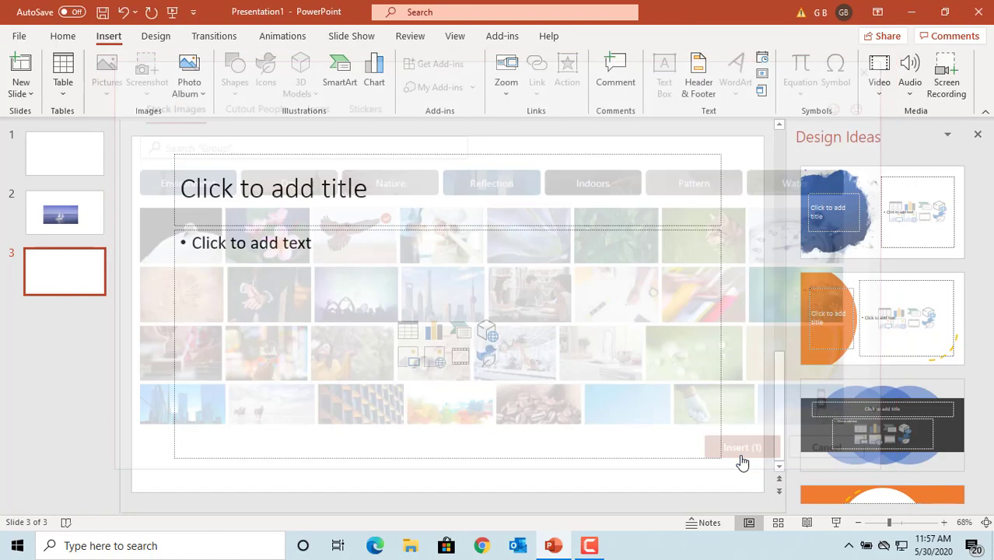
left_click(741, 448)
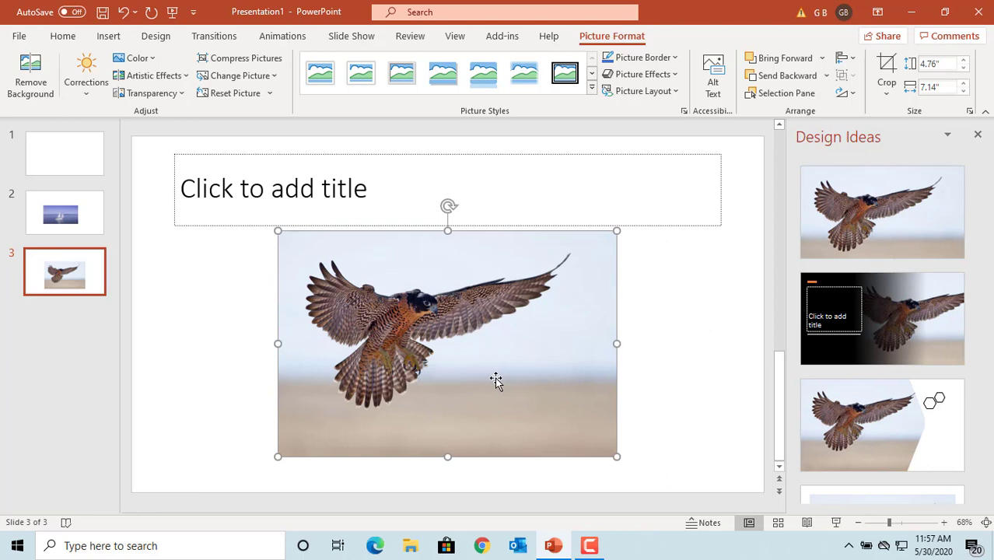
mouse_move(887, 82)
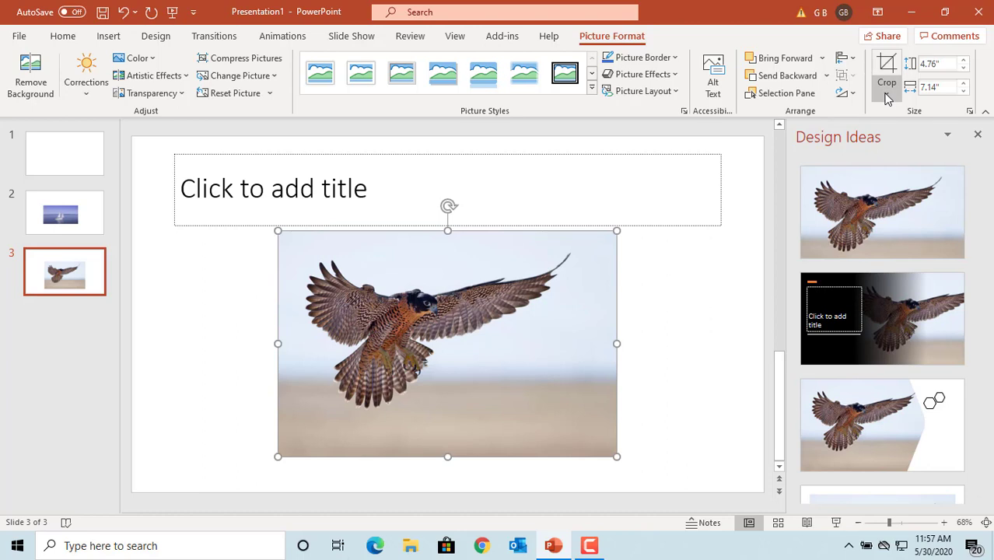
List the crop aspect-ratio presets for the falcon photo
left_click(887, 92)
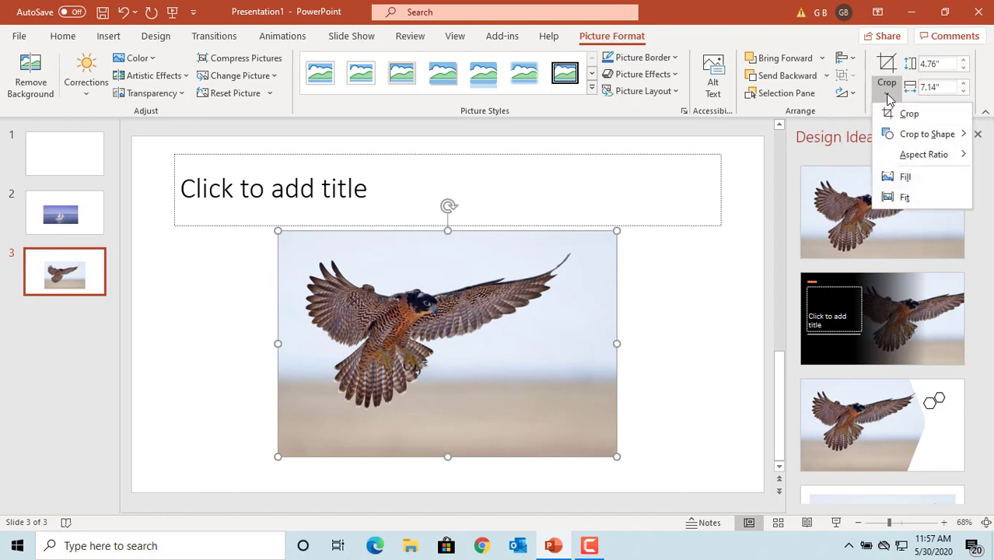
left_click(924, 154)
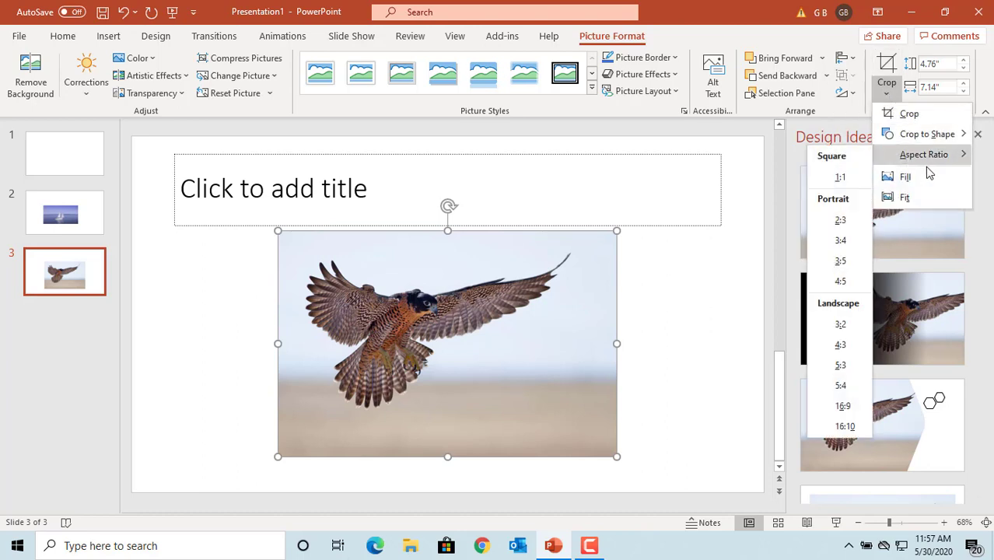
mouse_move(840, 176)
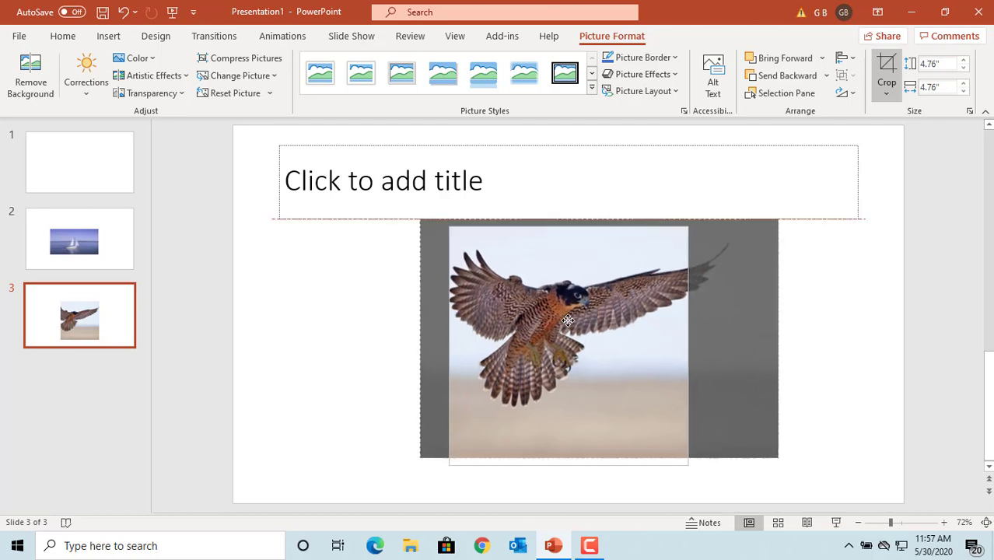
Crop the falcon photo to a 16:9 frame, about 2.68 x 4.76 in, and reselect it
left_click_drag(568, 320, 564, 325)
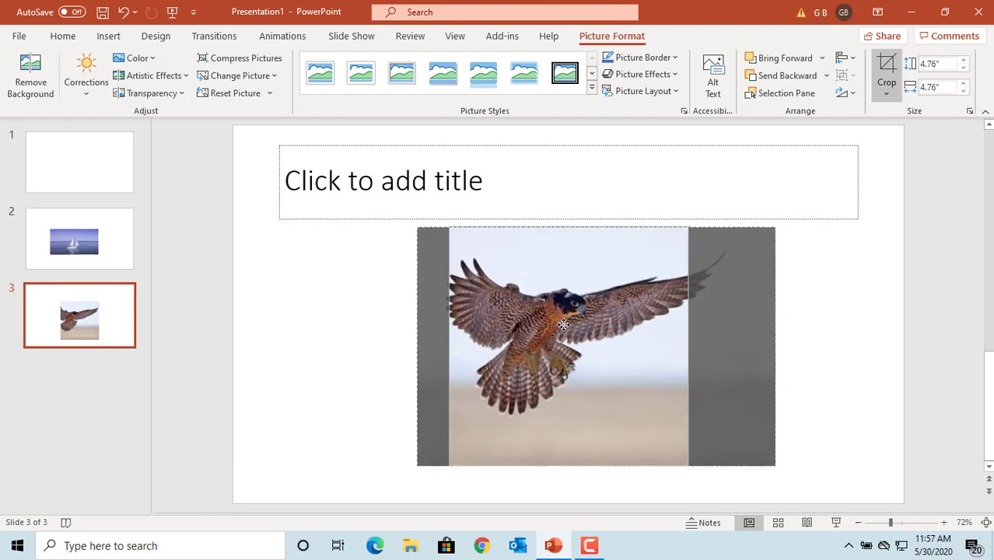
left_click(886, 70)
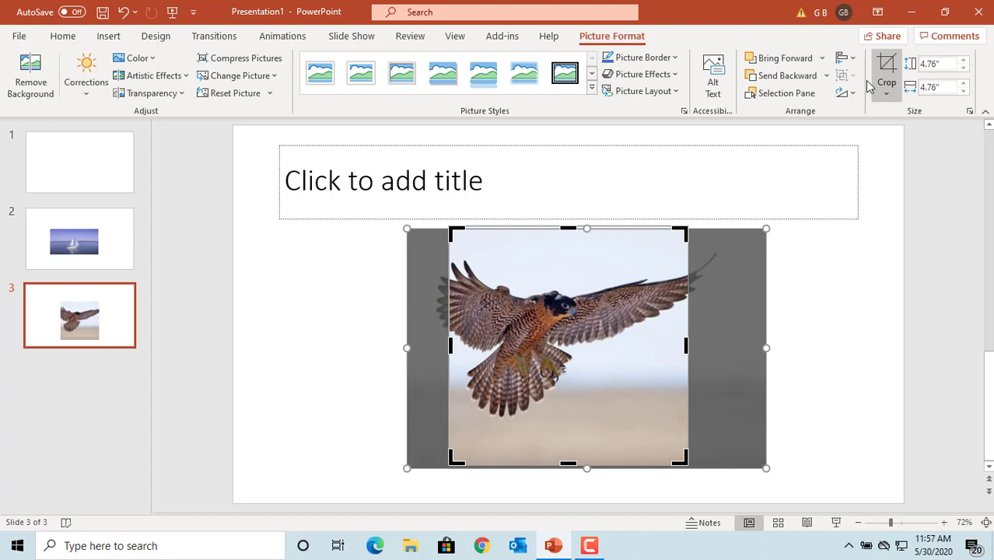
left_click(887, 93)
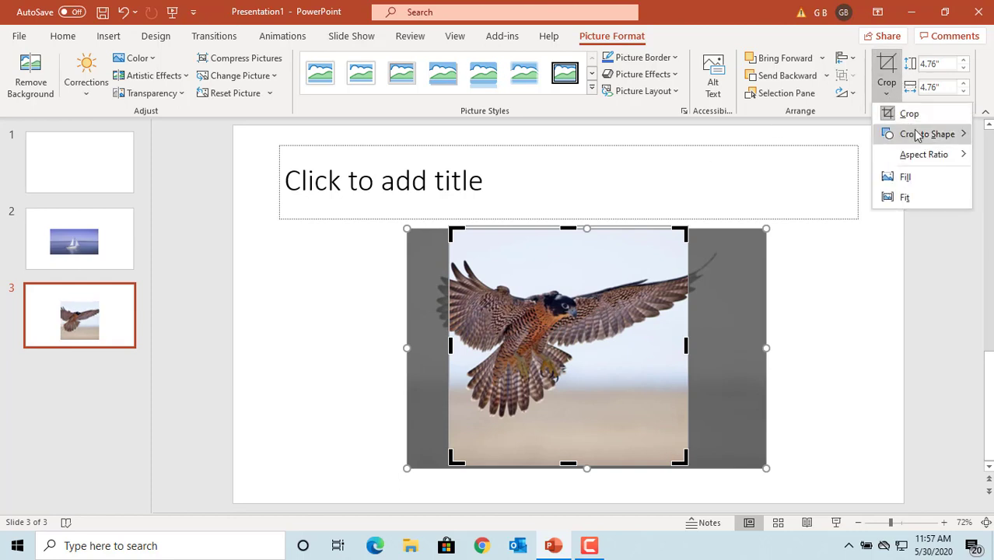
left_click(924, 154)
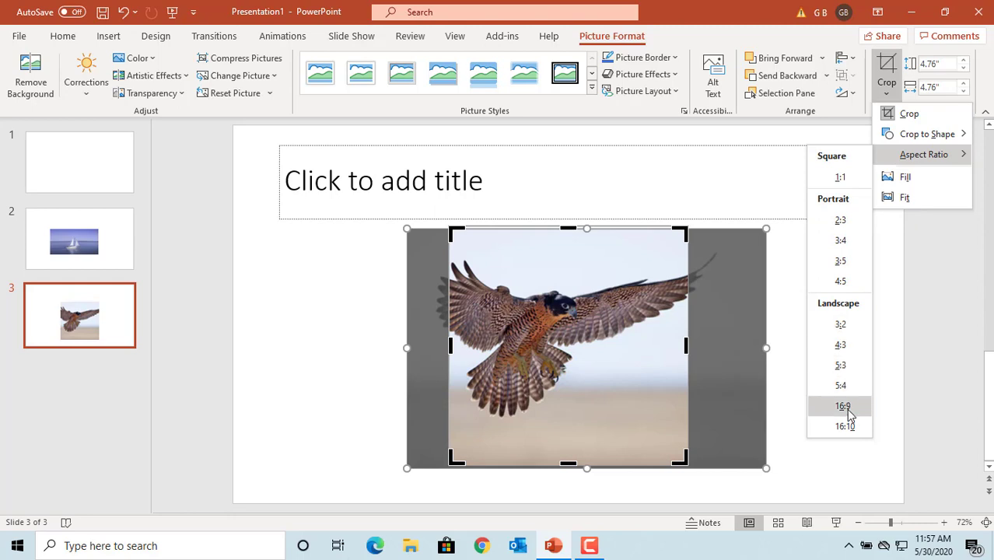
mouse_move(786, 299)
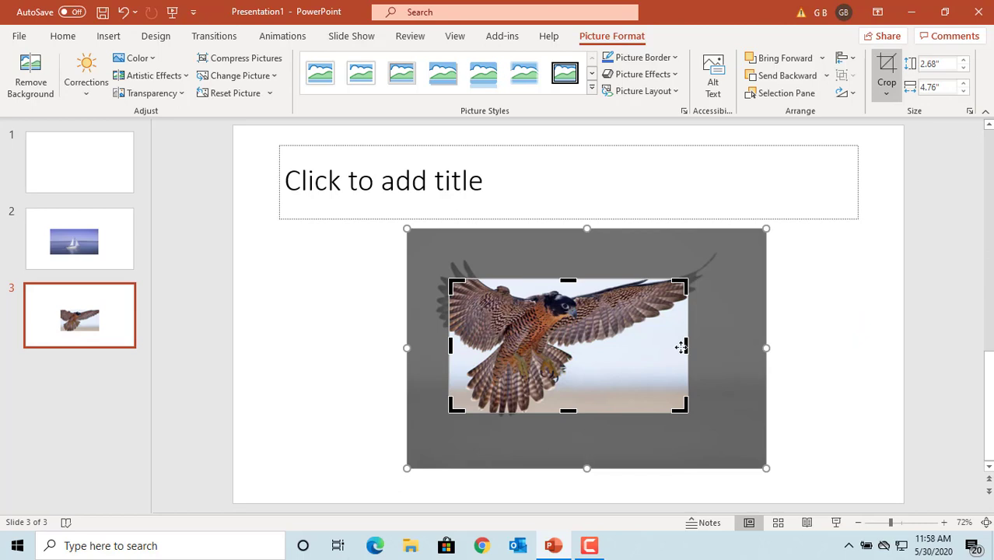
mouse_move(701, 347)
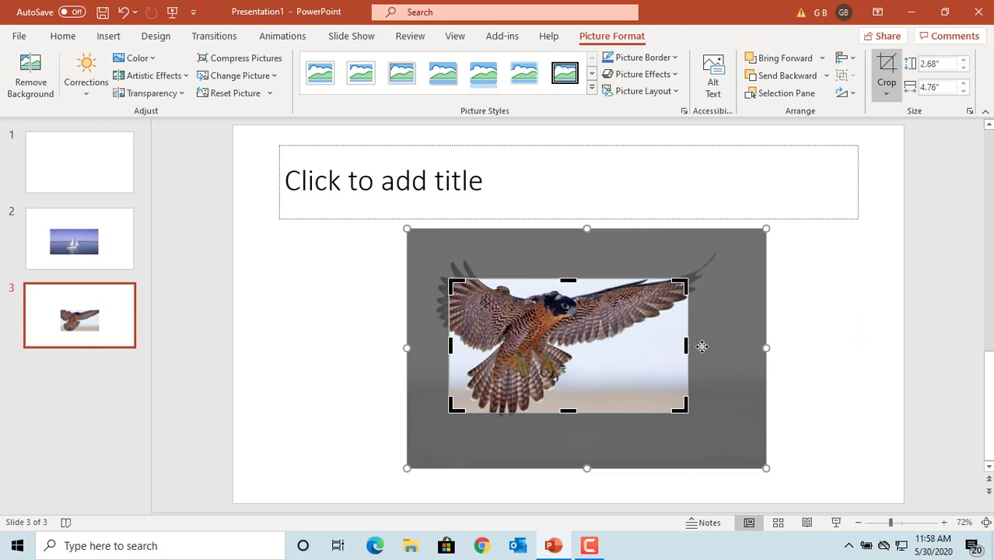
left_click(803, 337)
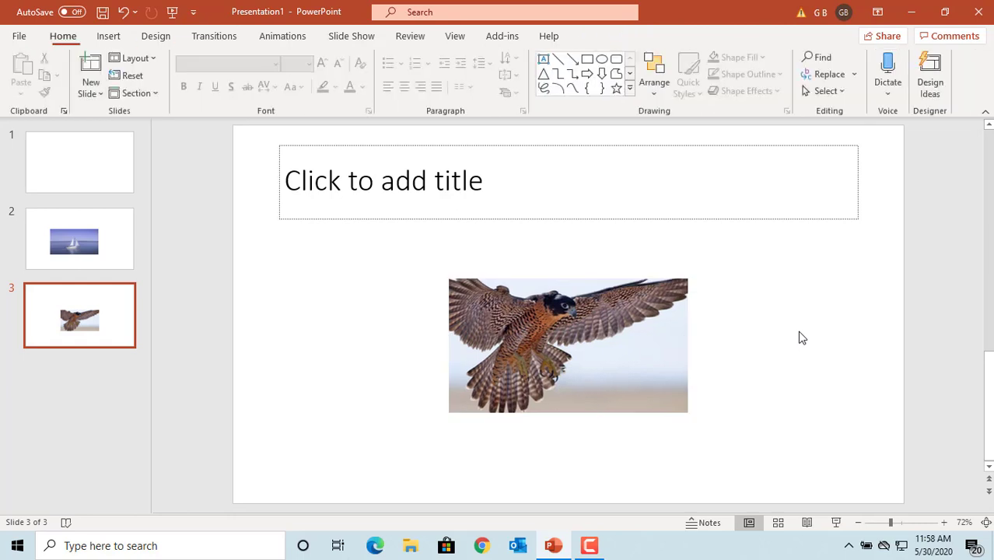
mouse_move(722, 369)
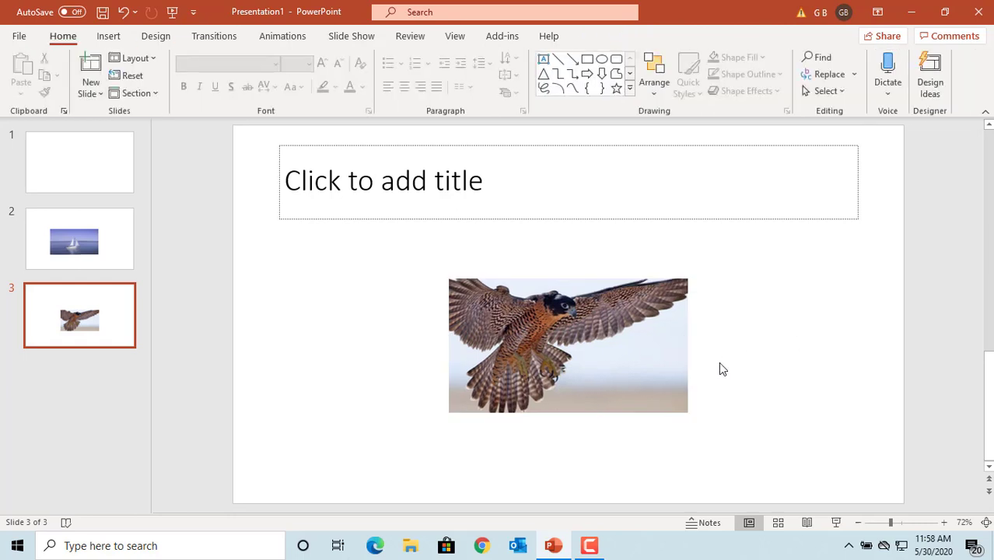
left_click(568, 344)
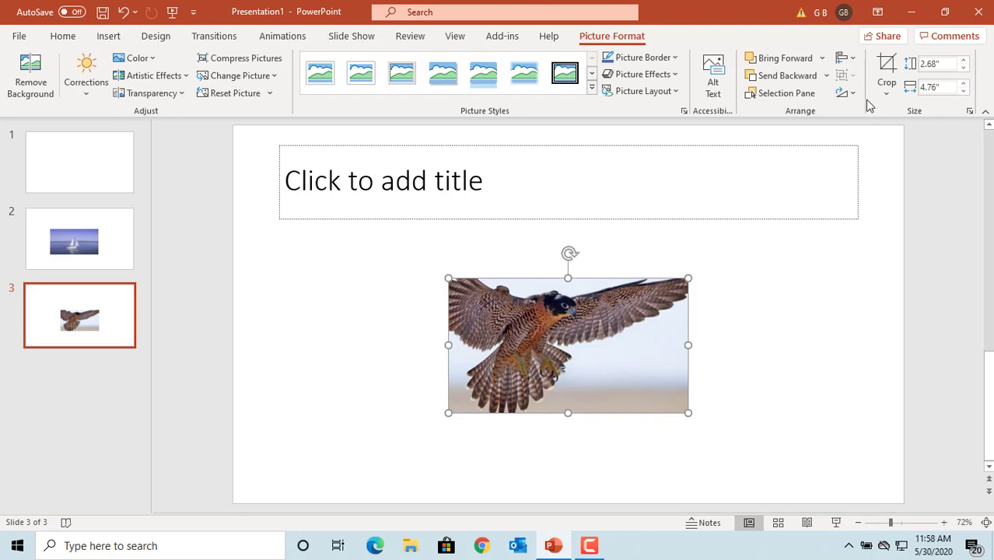
Crop the falcon photo to an Oval shape, keeping its 2.68 x 4.76 in size
left_click(887, 97)
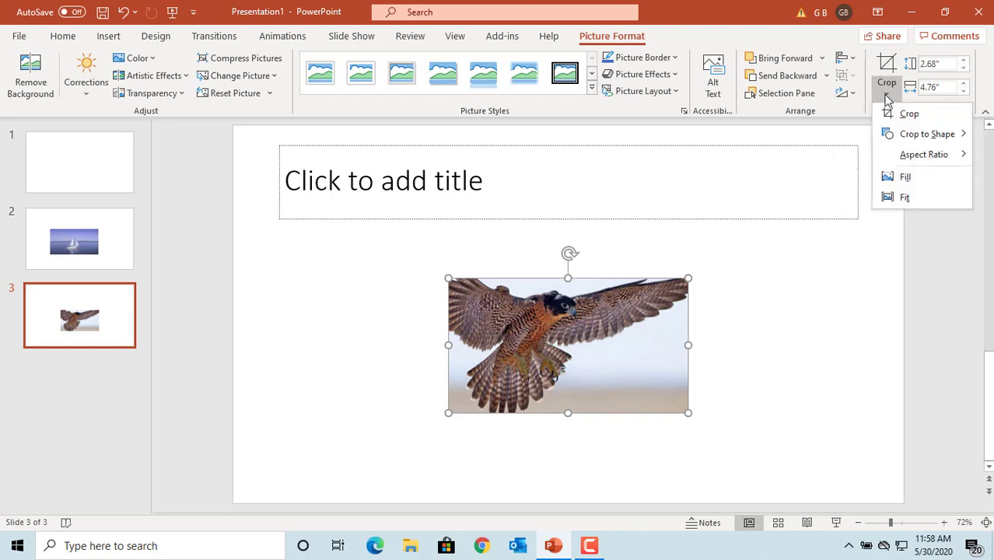
mouse_move(927, 133)
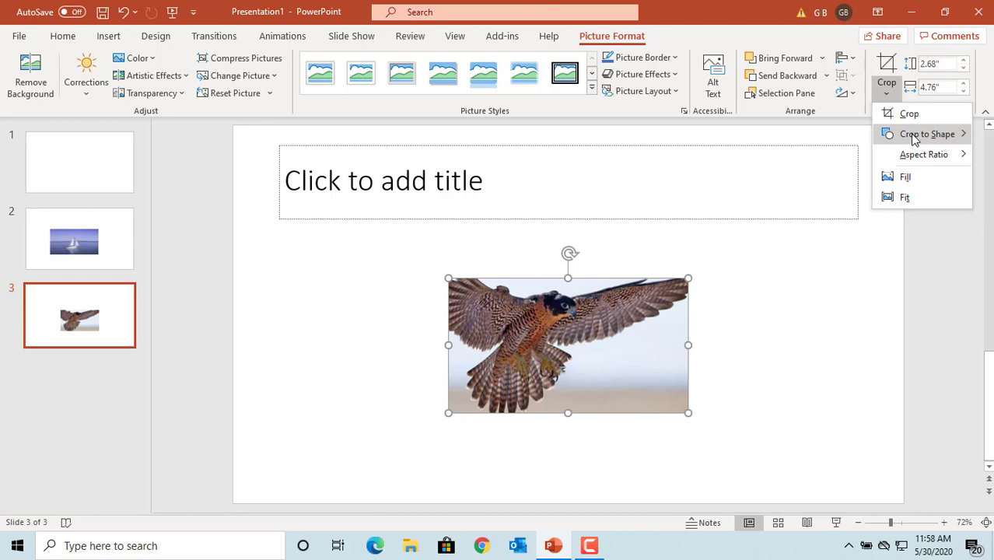
left_click(927, 134)
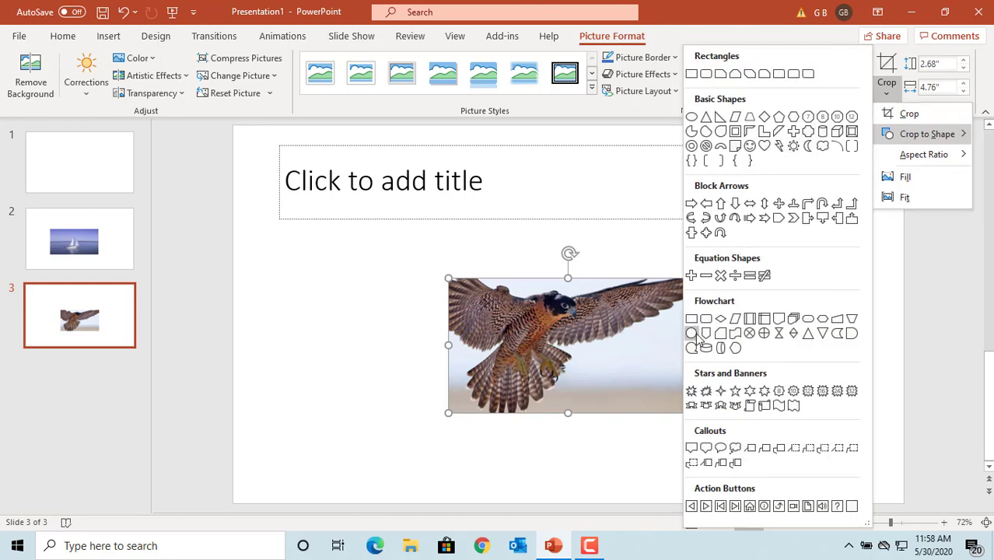
left_click(704, 117)
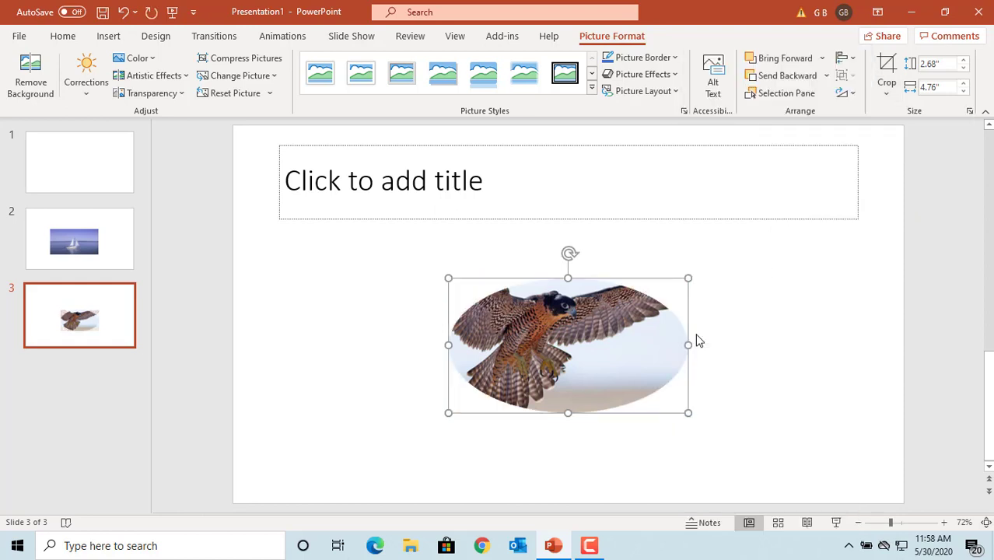
mouse_move(578, 362)
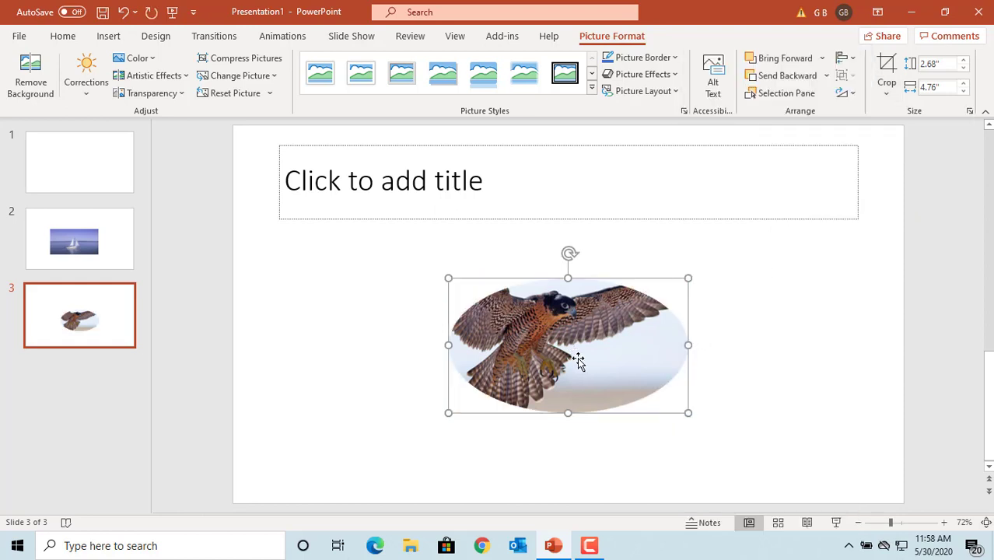